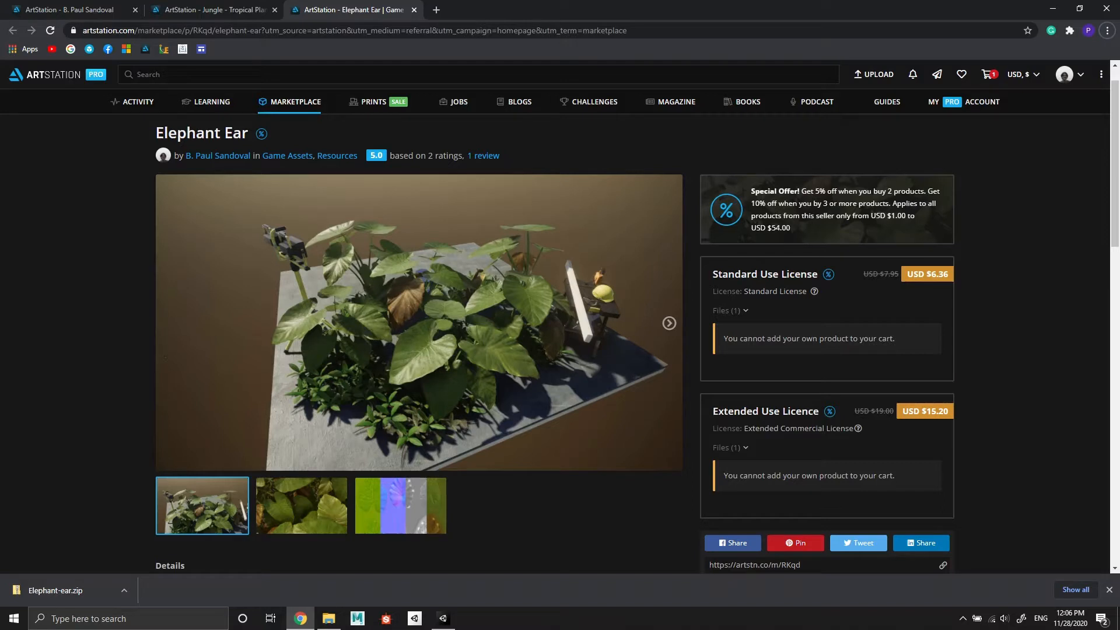
mouse_move(56, 389)
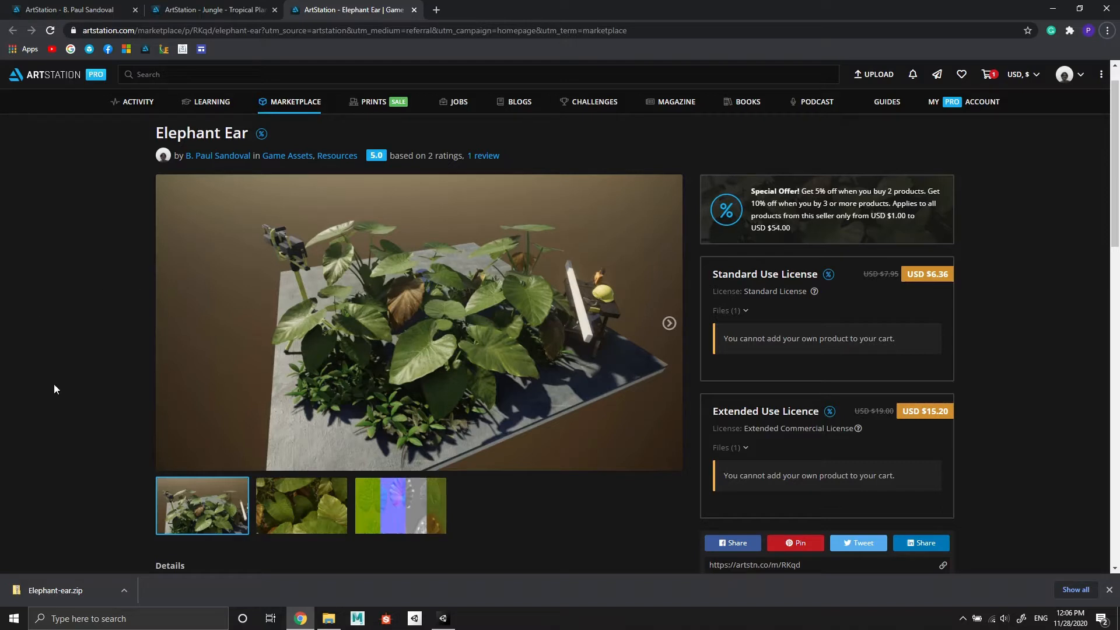
mouse_move(447, 619)
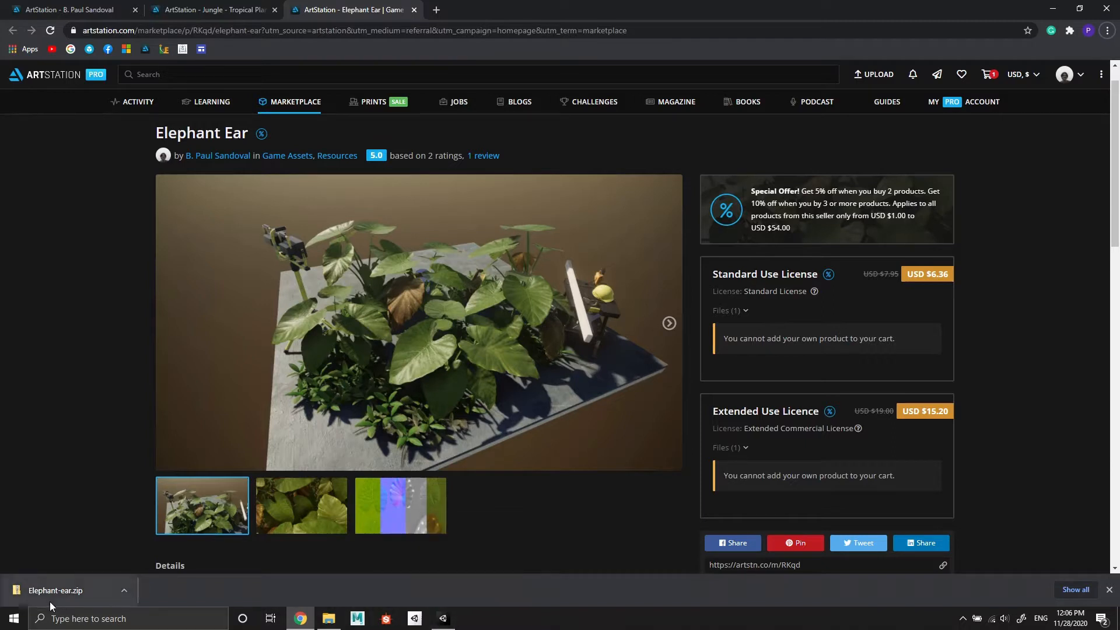
mouse_move(290, 564)
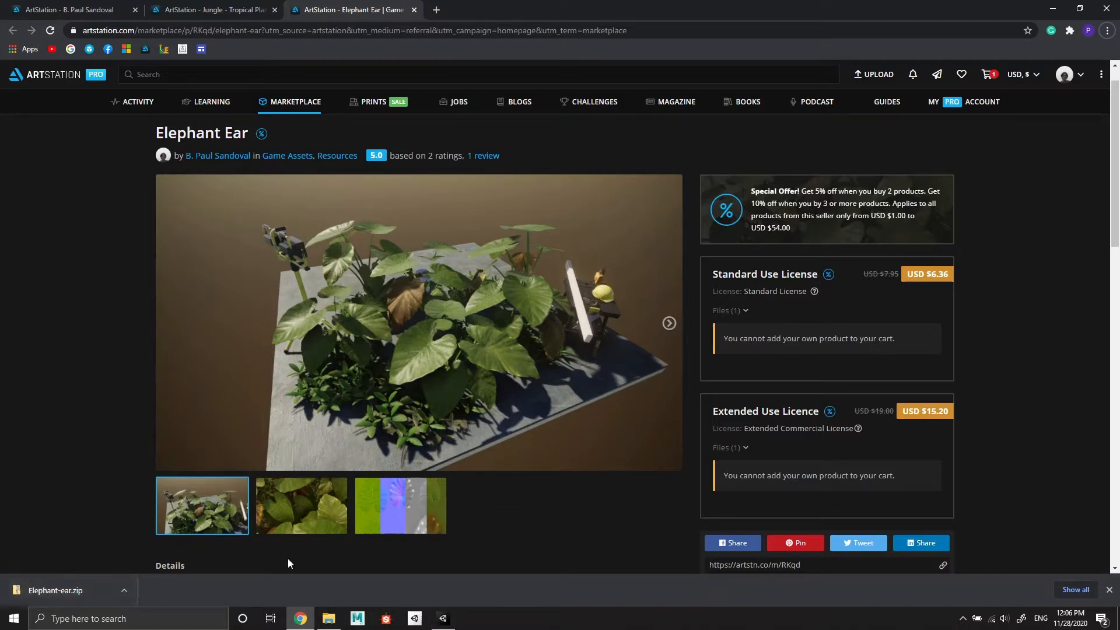
Step: Select the Billboard_* and Elephant_ear_*_4K texture files, then go into the Models folder
left_click(442, 618)
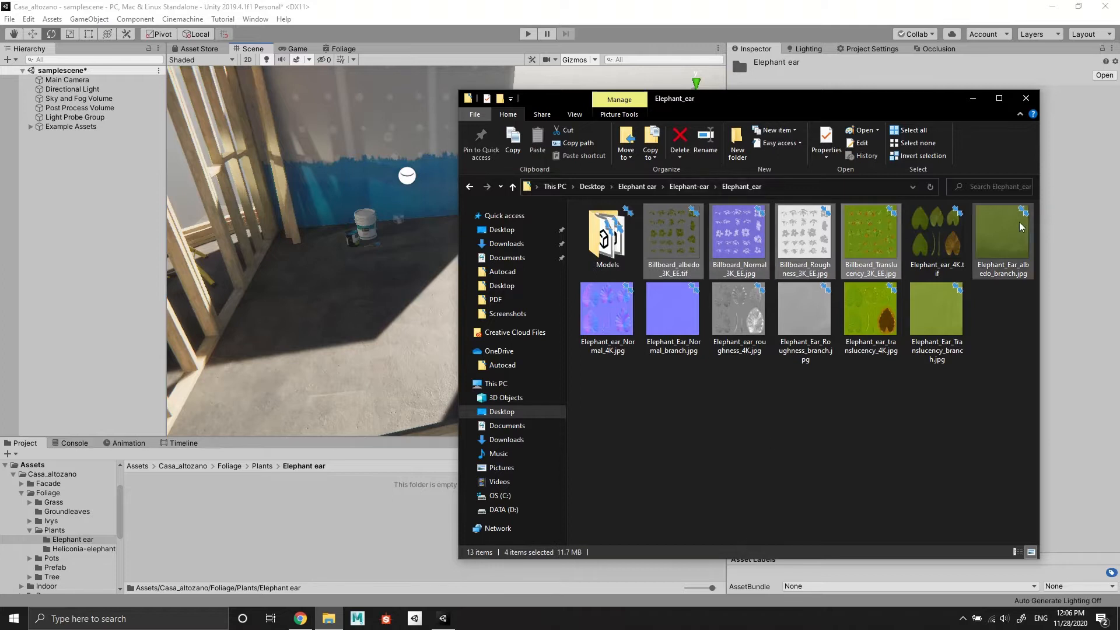
left_click(739, 310)
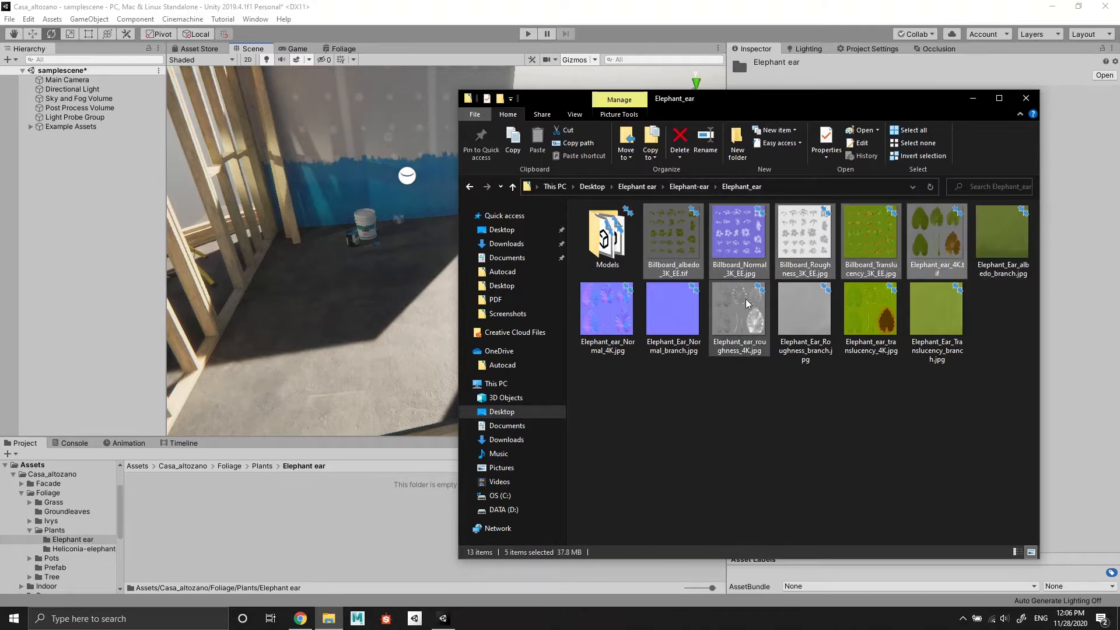
left_click(608, 308)
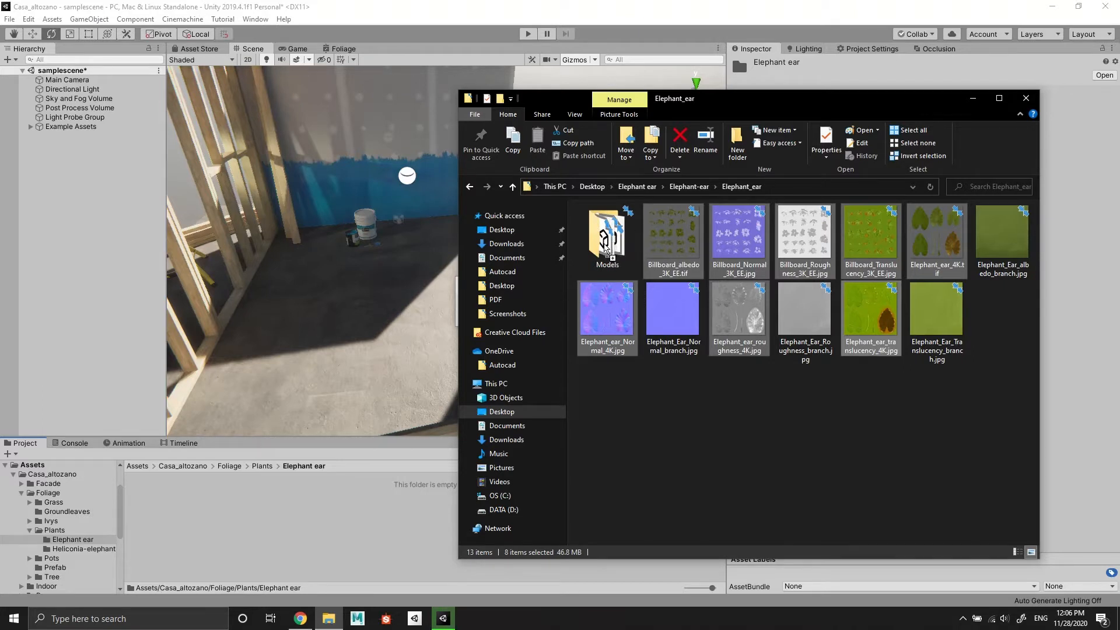
double_click(608, 234)
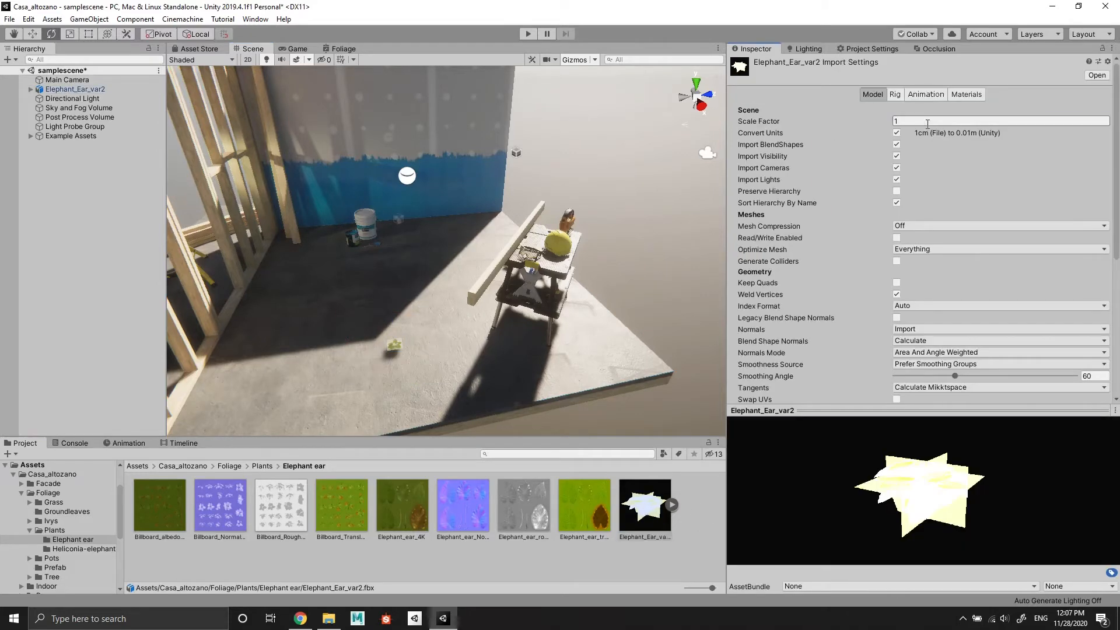
Step: Review Elephant_Ear_var2.fbx import settings and place it in the scene with its four-level LOD group
scroll("down", 3)
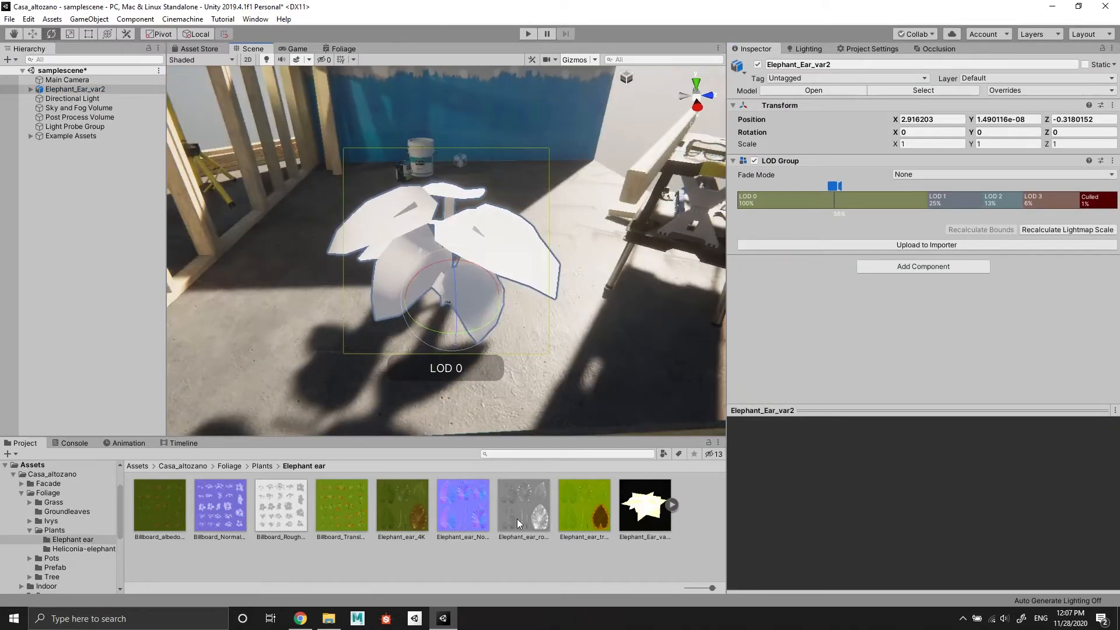
Step: Create new materials in the Elephant ear folder, naming them Billboard and Elephant ear
right_click(519, 523)
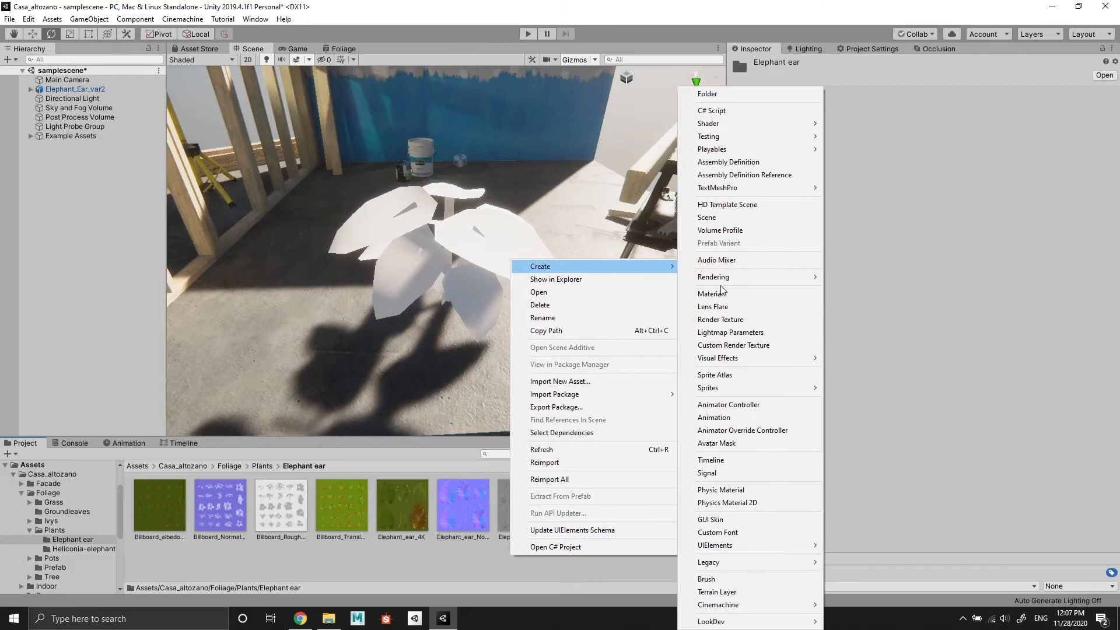
left_click(711, 293)
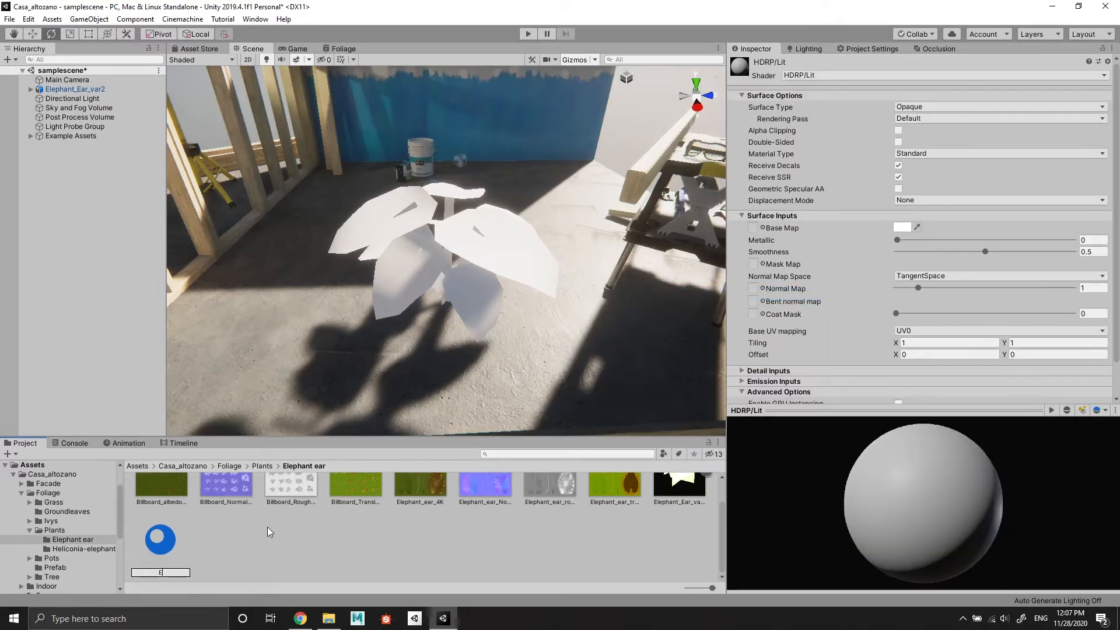
type("Elephant ear")
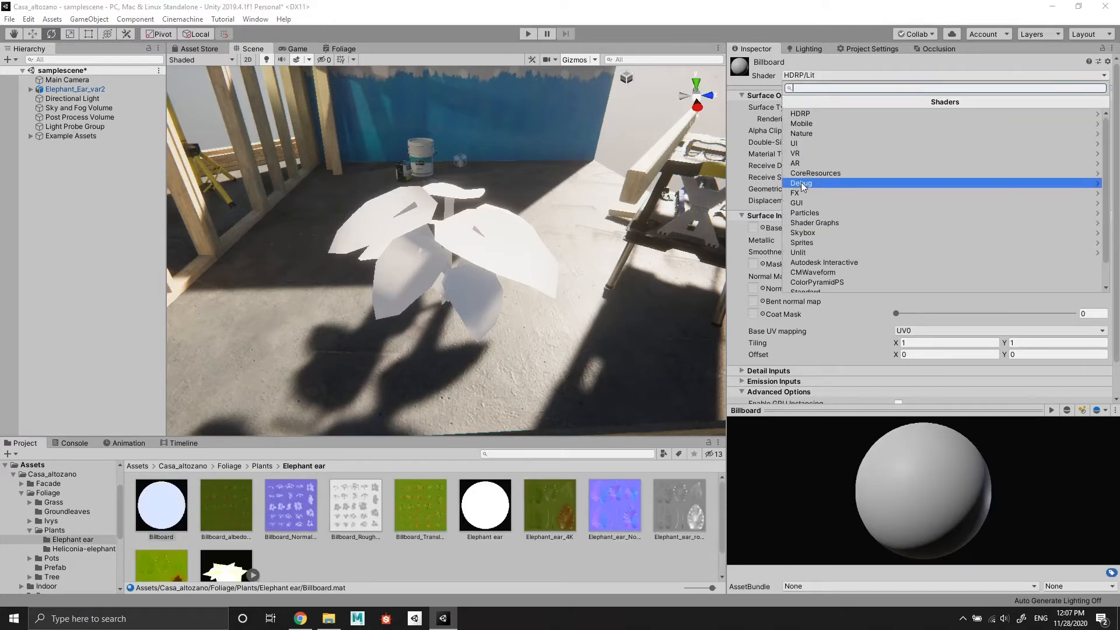
Step: Switch both the Billboard and Elephant ear materials to the Shader Graphs/Foliage shader
left_click(814, 223)
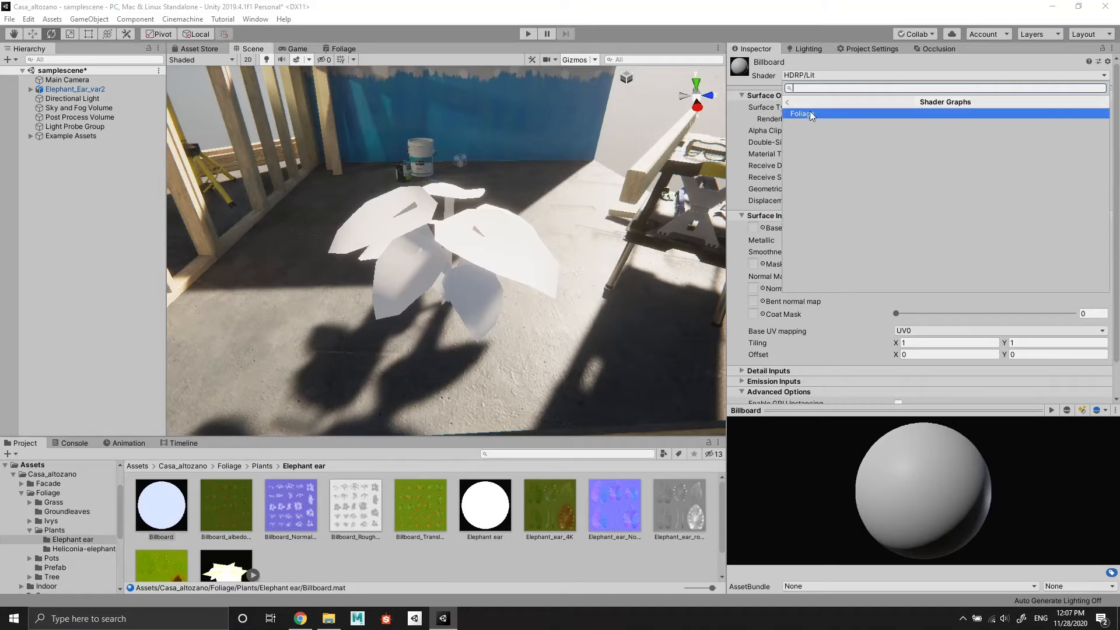
left_click(802, 113)
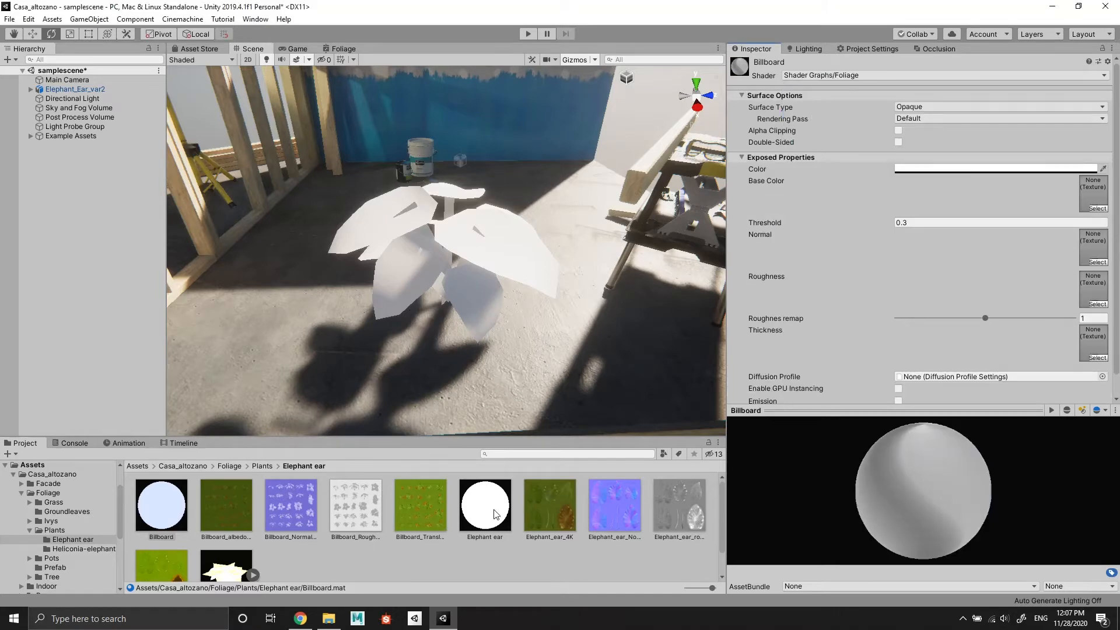
left_click(485, 505)
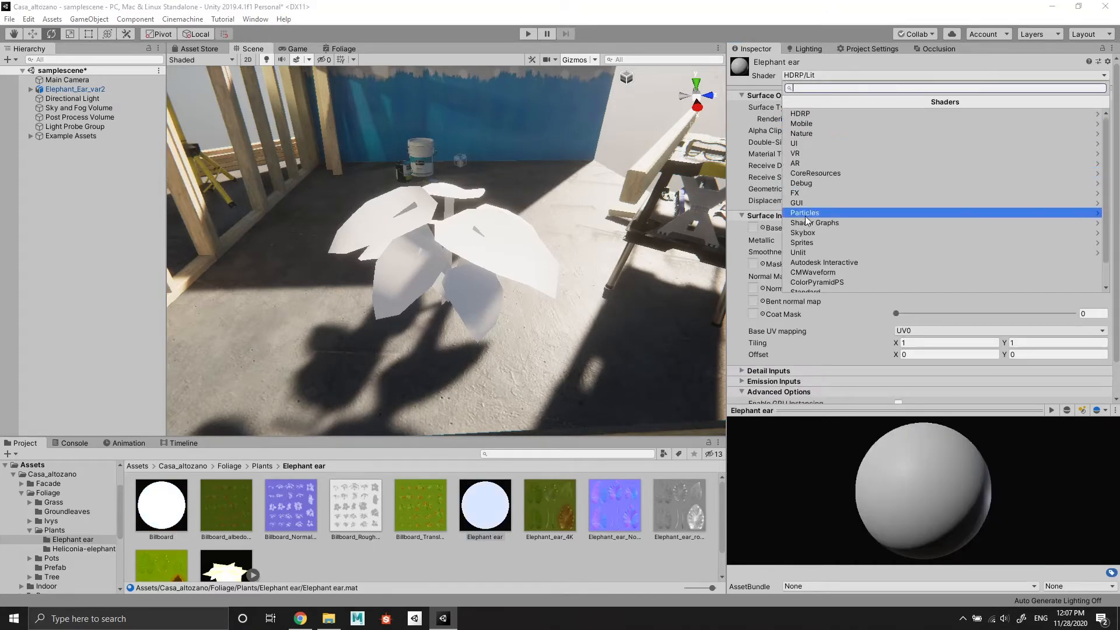
left_click(815, 222)
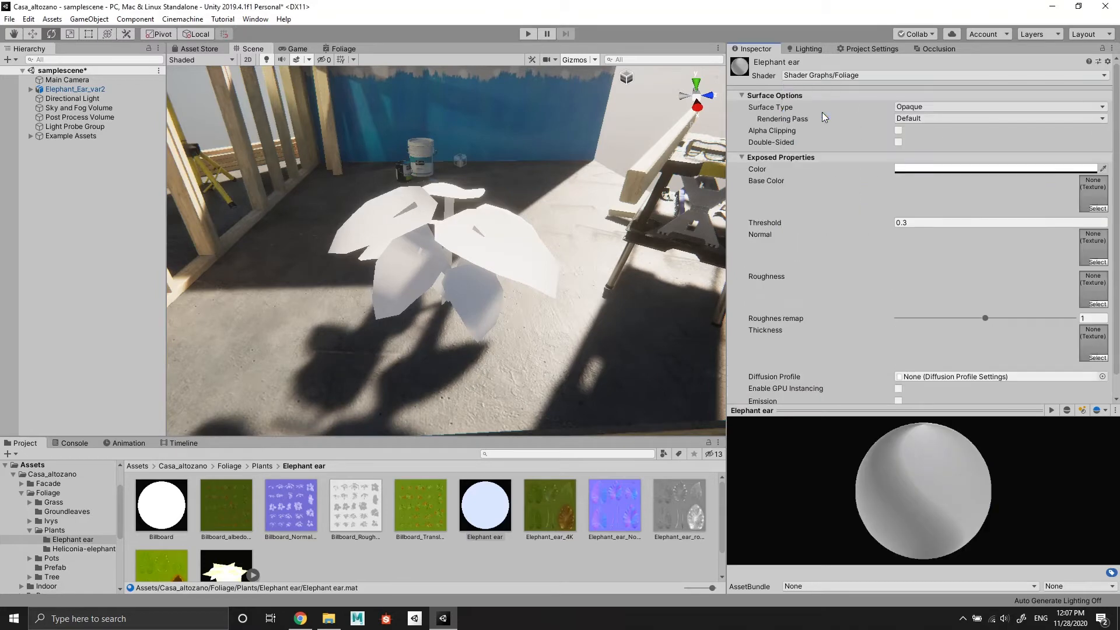
mouse_move(346, 567)
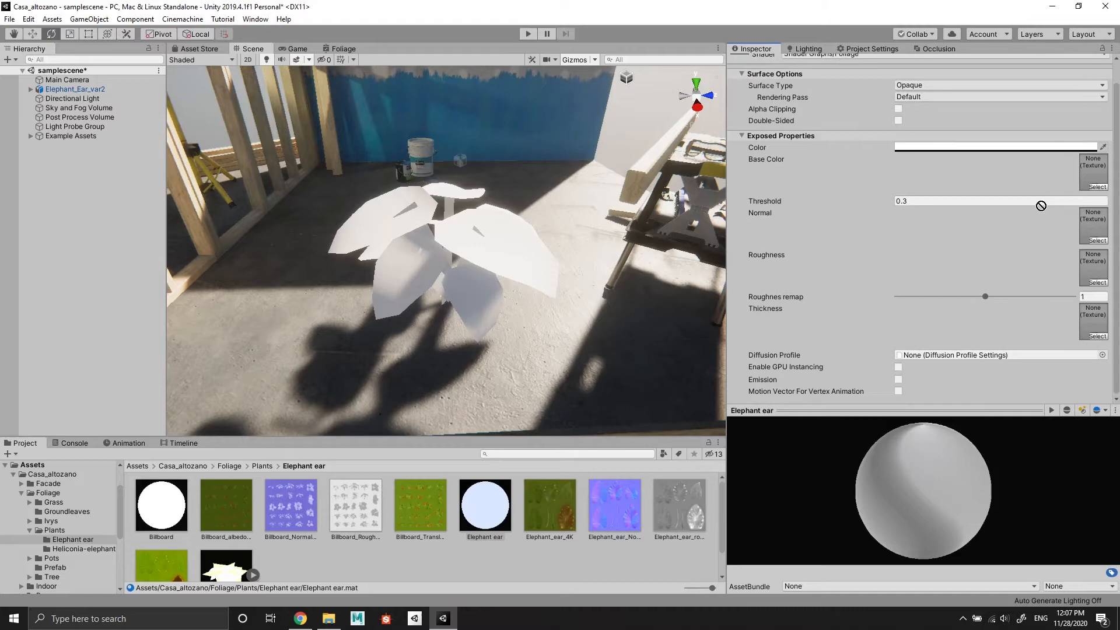
Step: Give Elephant ear leaf color and normal maps, Foliage diffusion profile, alpha clipping and double-sided
left_click(1097, 187)
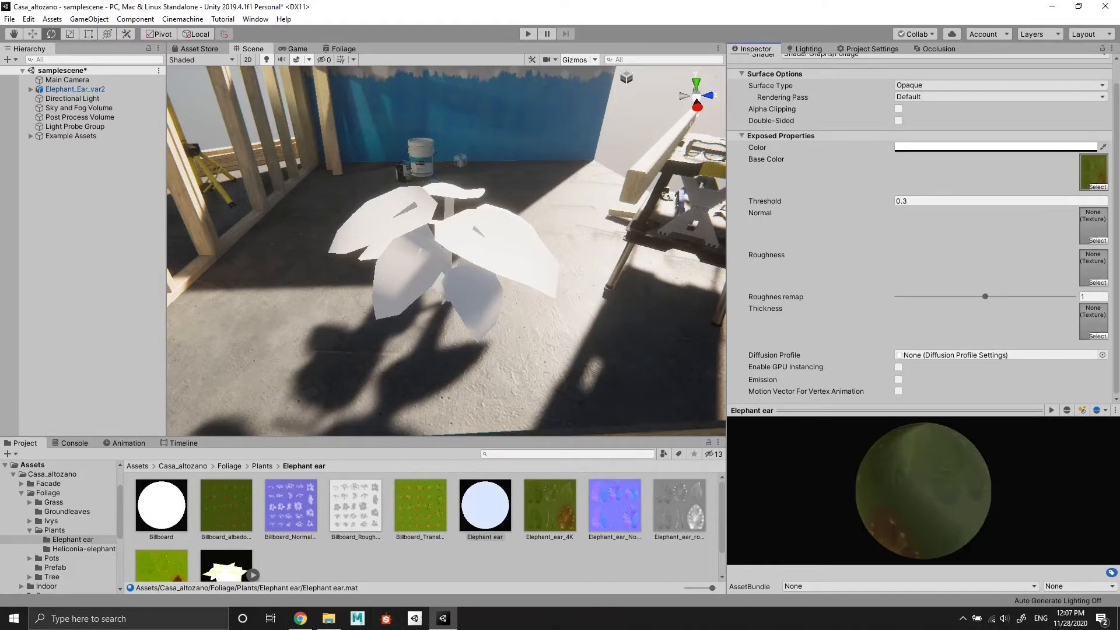
left_click(1094, 226)
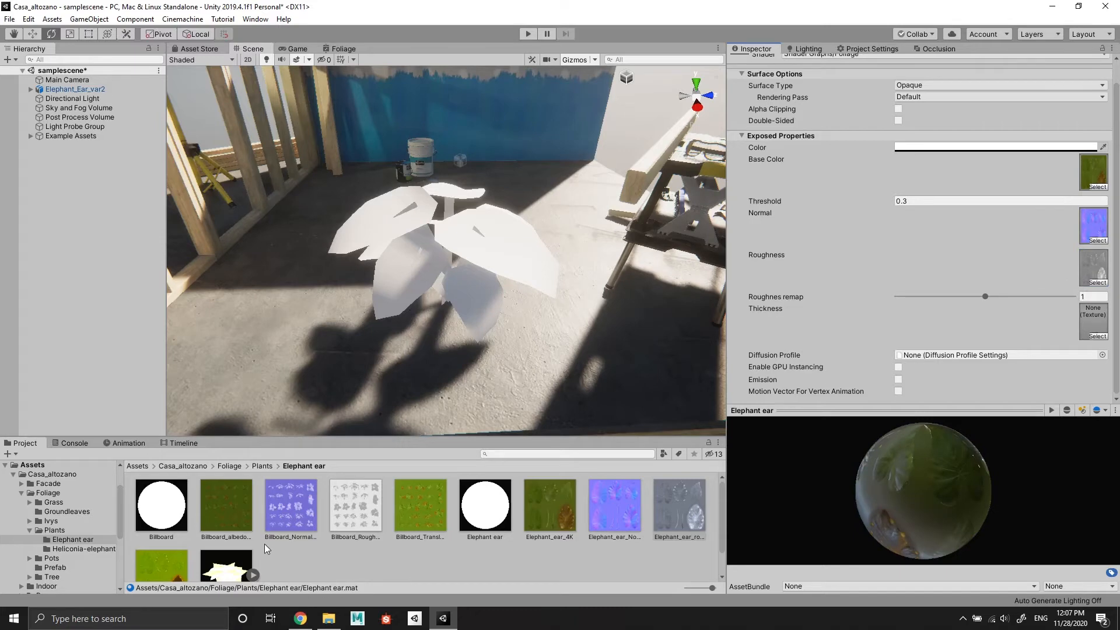
scroll("down", 3)
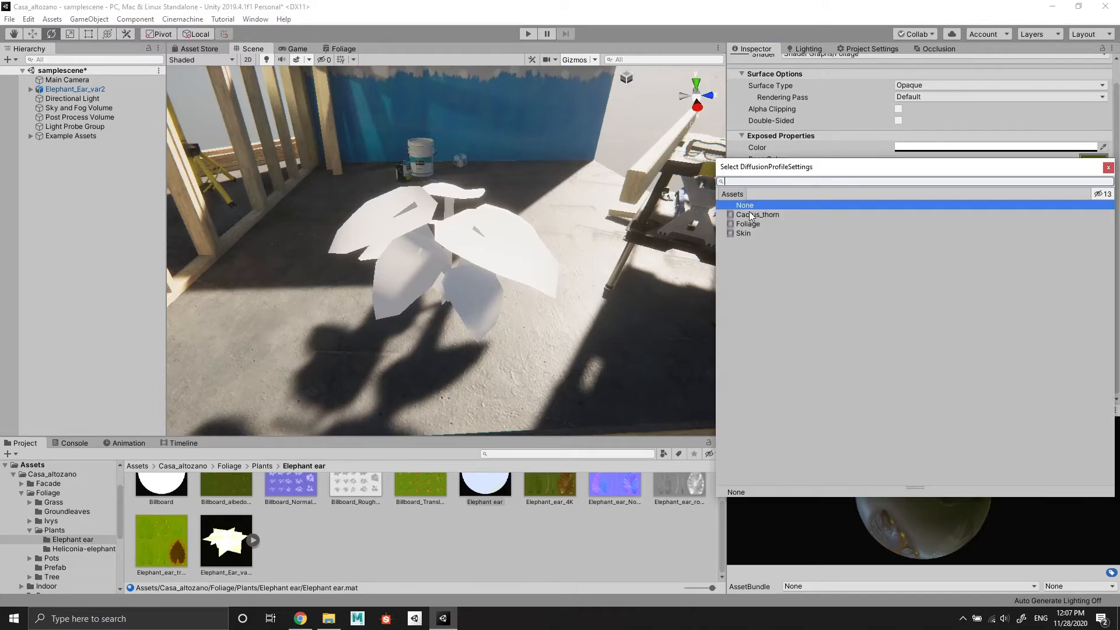
left_click(748, 224)
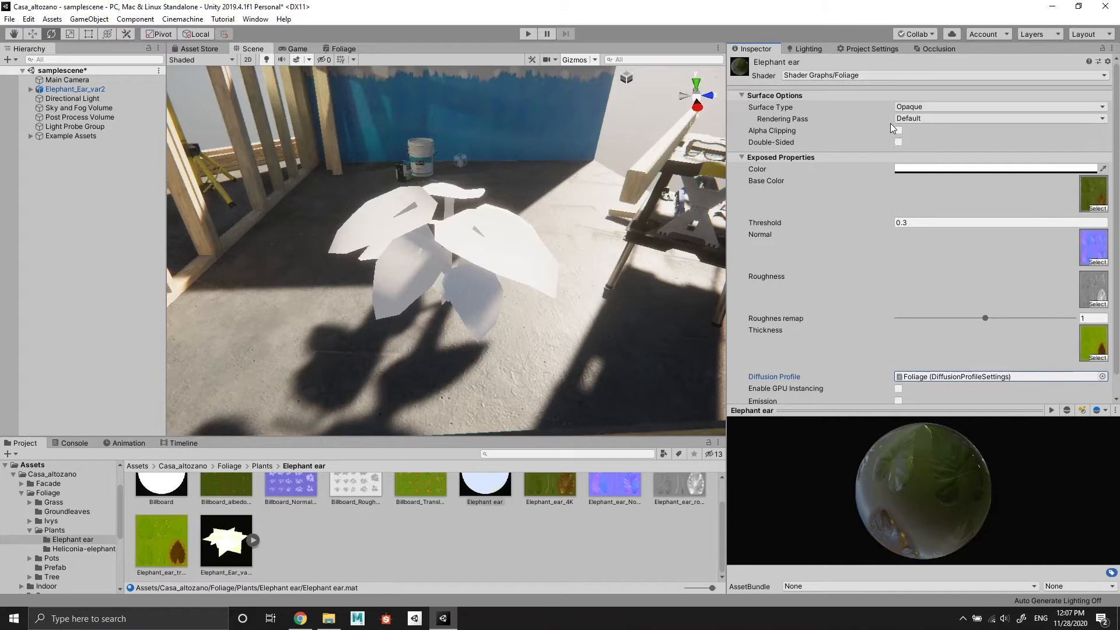
left_click(898, 130)
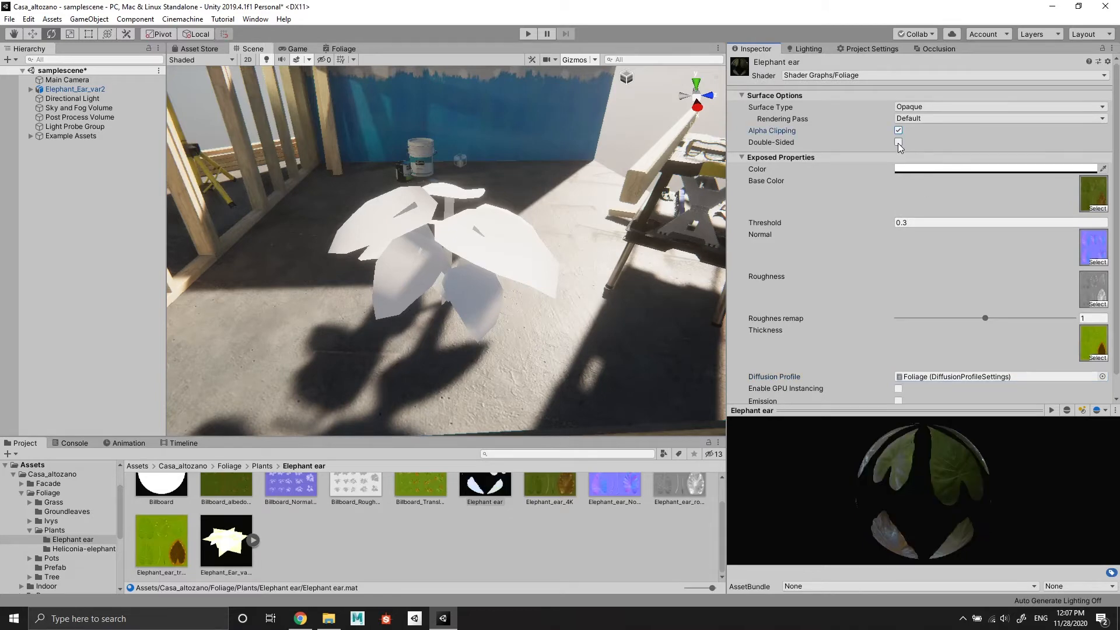
left_click(897, 142)
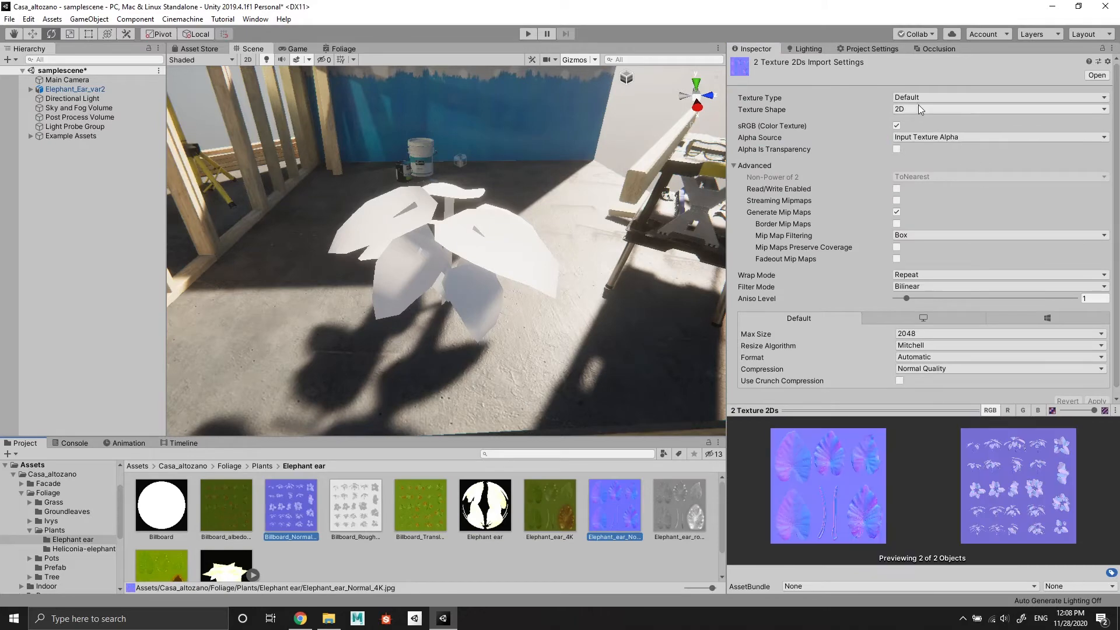
Step: Set both normal textures' Texture Type to Normal map and select the Billboard material
left_click(1000, 98)
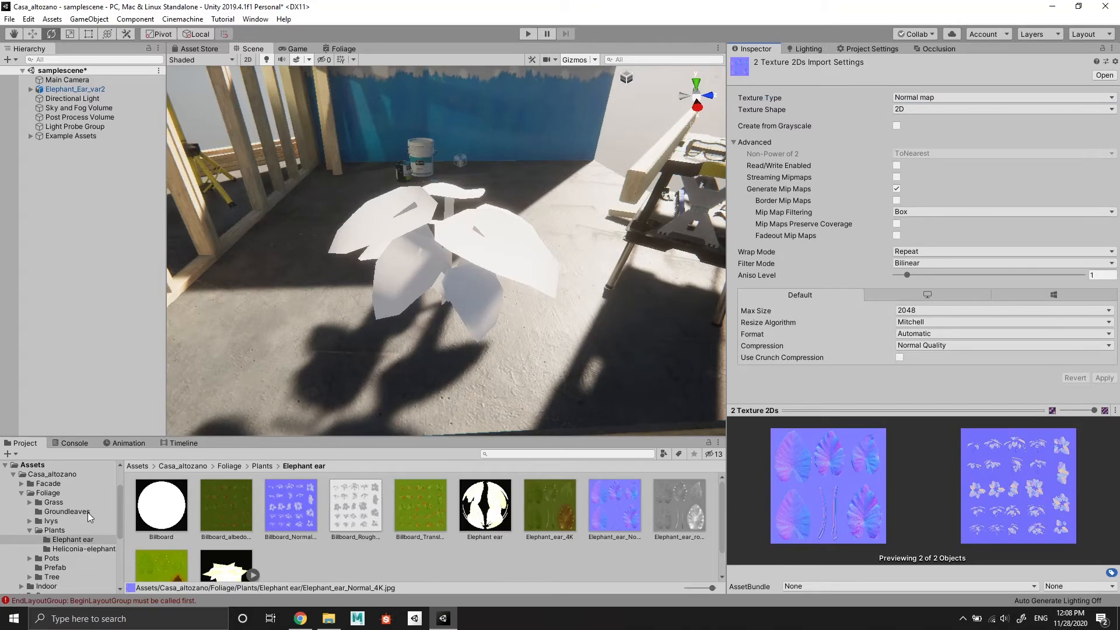
left_click(161, 505)
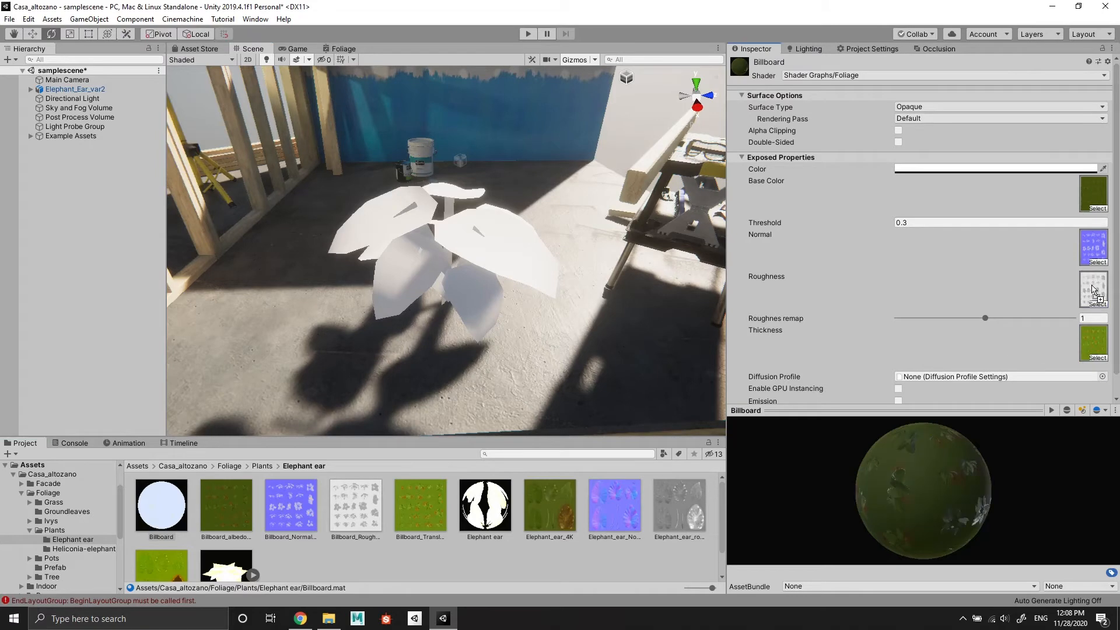
Step: Give Billboard alpha clipping, double-sided and the Foliage diffusion profile, then select Elephant_Ear_var2
left_click(1103, 376)
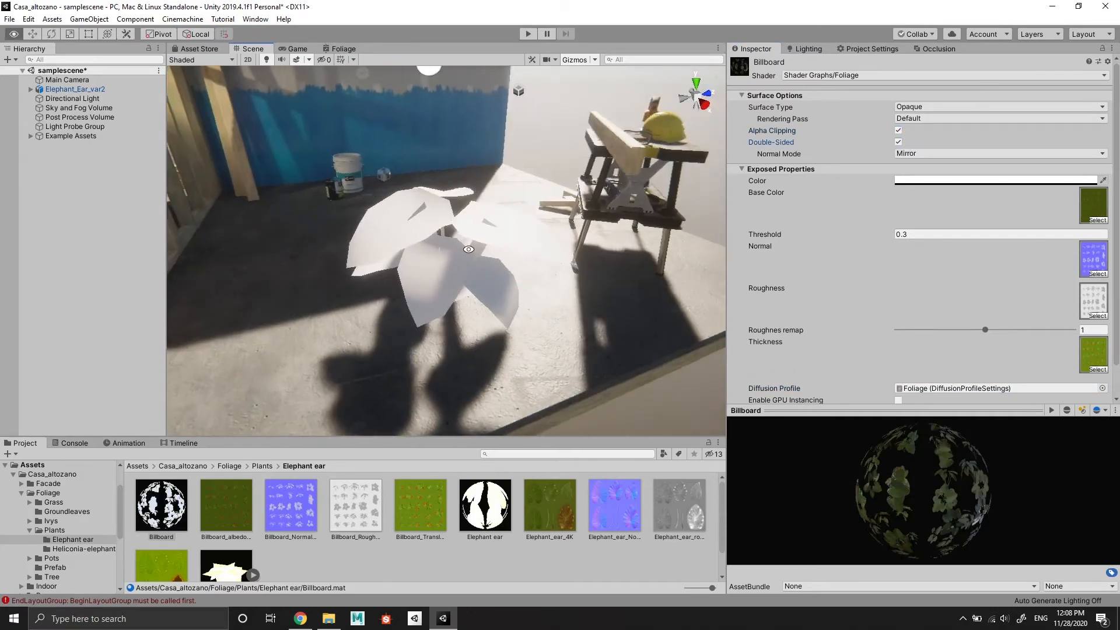
left_click(225, 540)
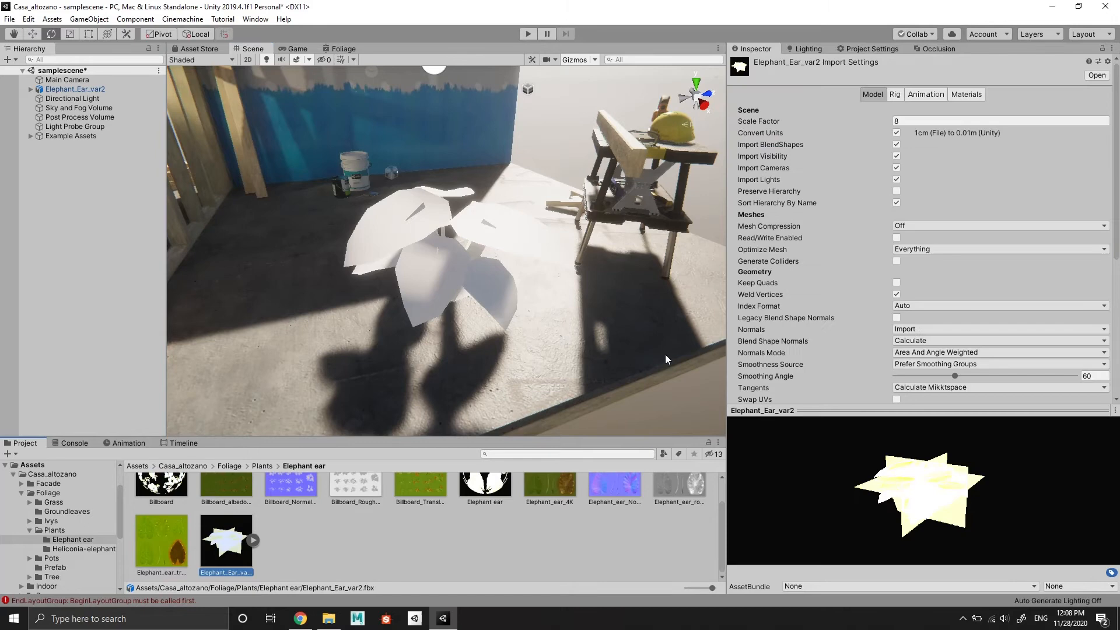
Step: Assign the Elephant ear material to Elephant_Ear_var2's Elephant_ear material slot and apply
left_click(967, 94)
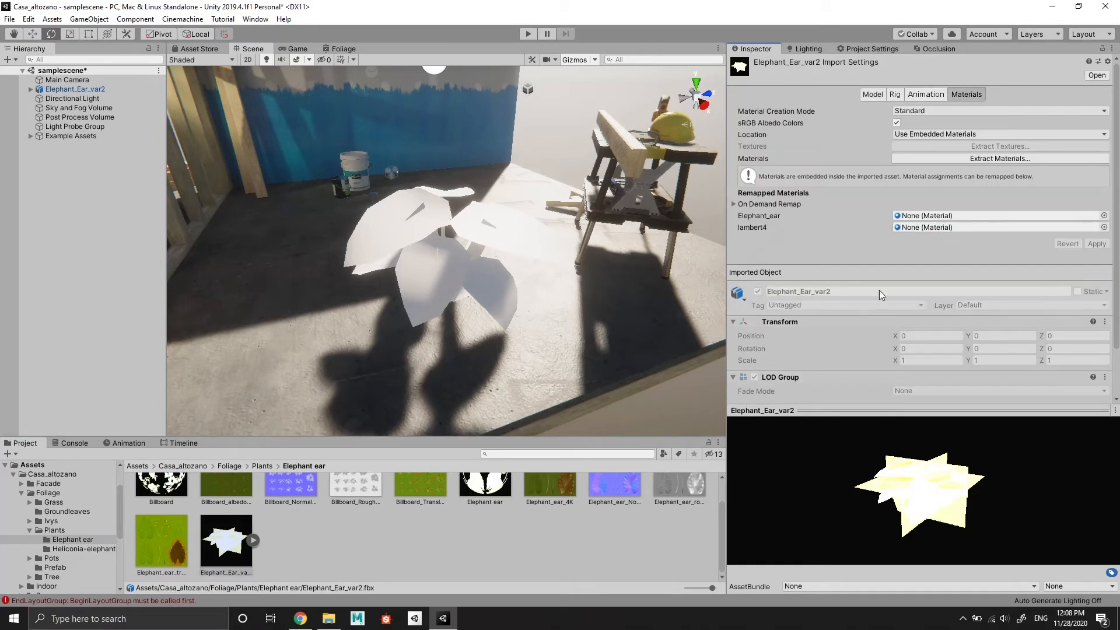
mouse_move(478, 495)
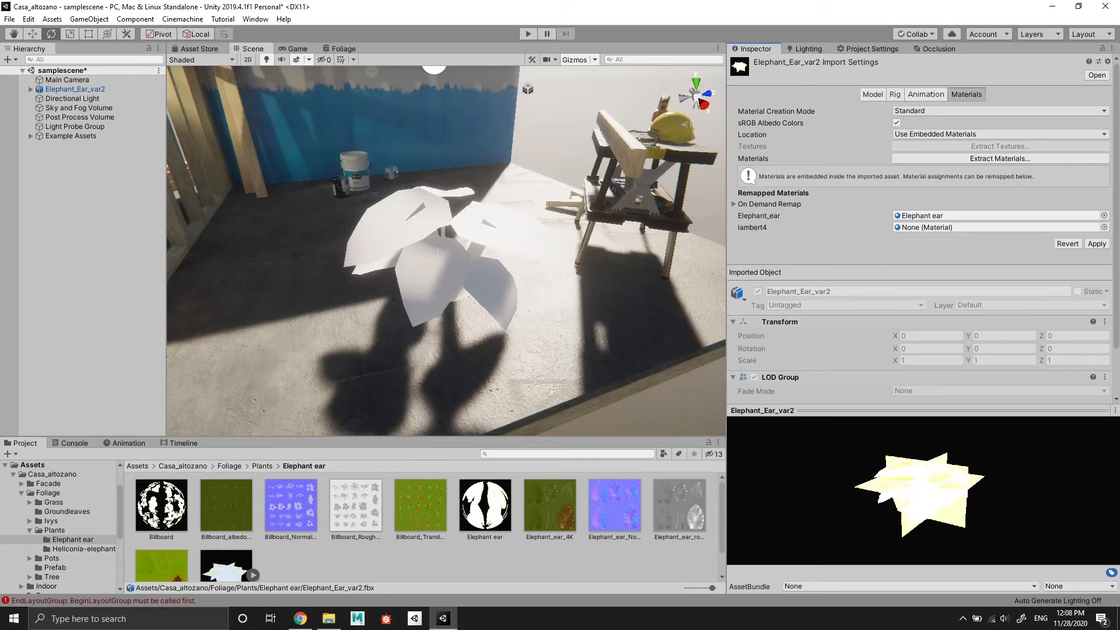
left_click(1001, 228)
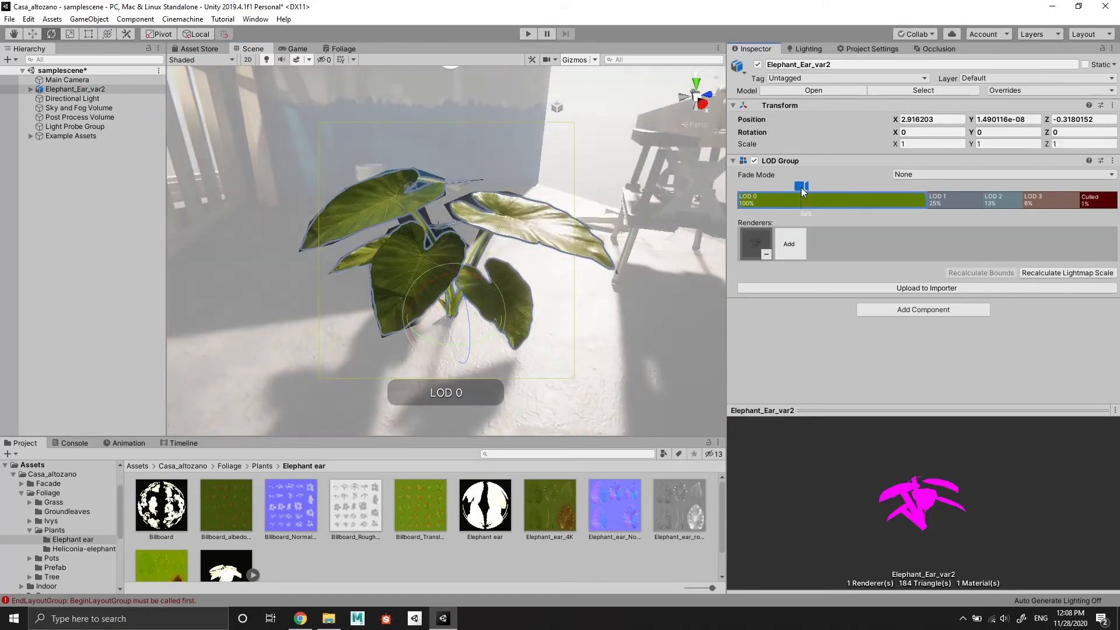
left_click_drag(801, 187, 1014, 187)
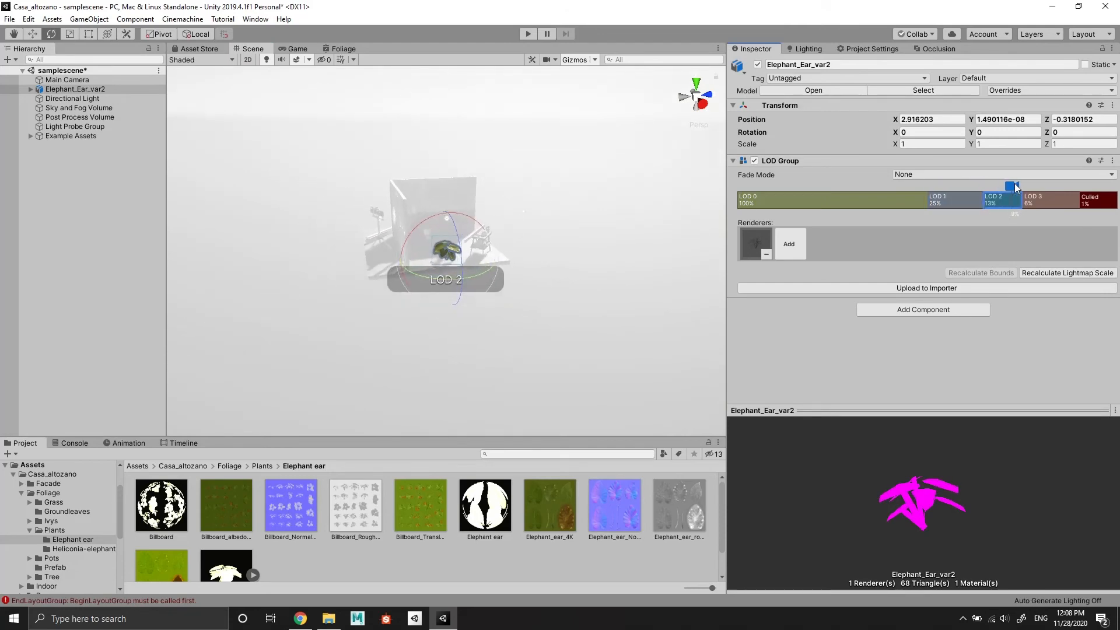
left_click_drag(1014, 187, 943, 187)
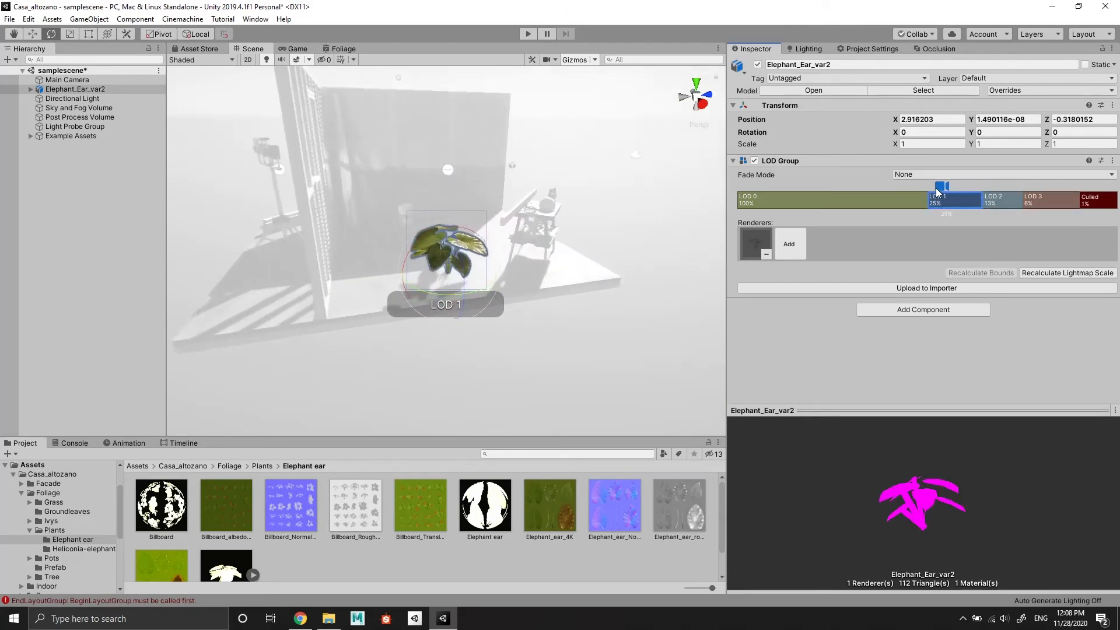
left_click_drag(942, 185, 872, 186)
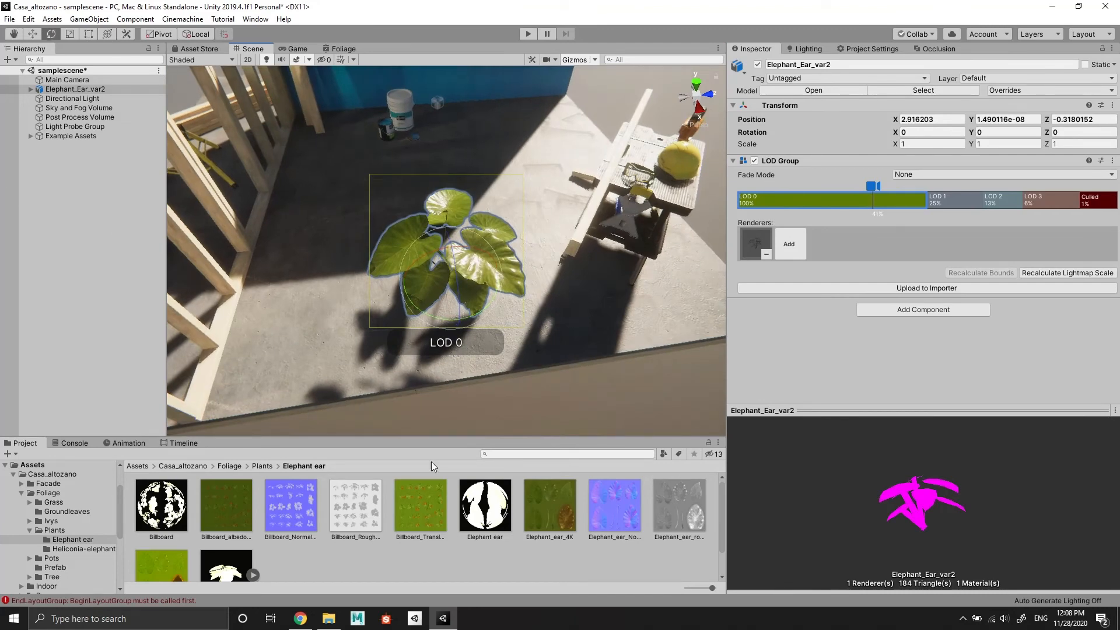
left_click(328, 618)
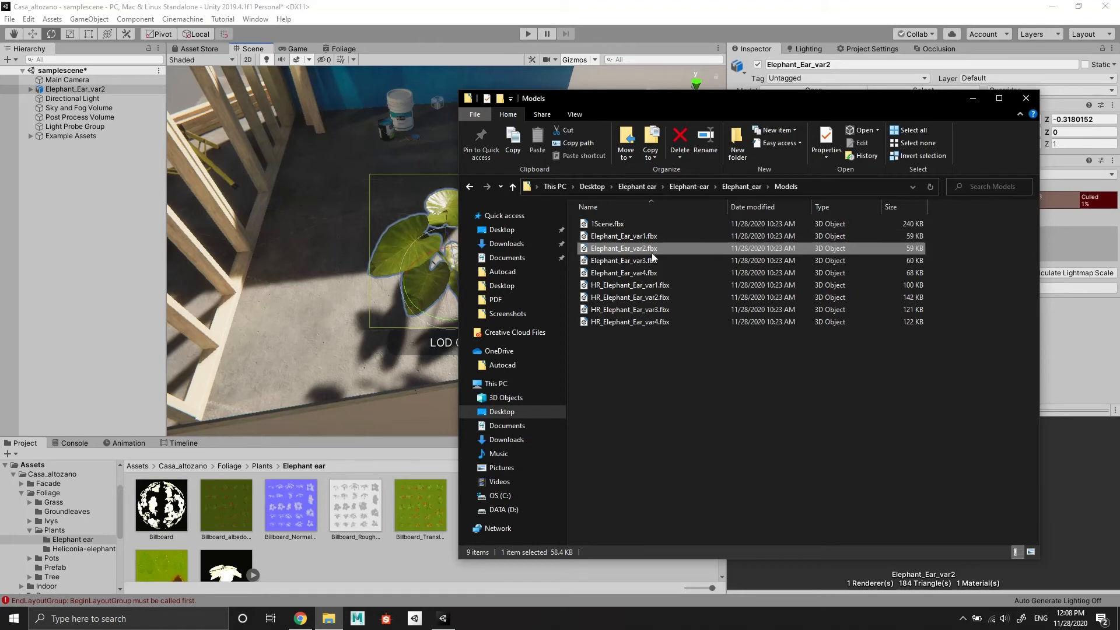
Step: Import Elephant_Ear_var4.fbx into the scene and remap its materials to Elephant ear and Billboard
left_click(623, 272)
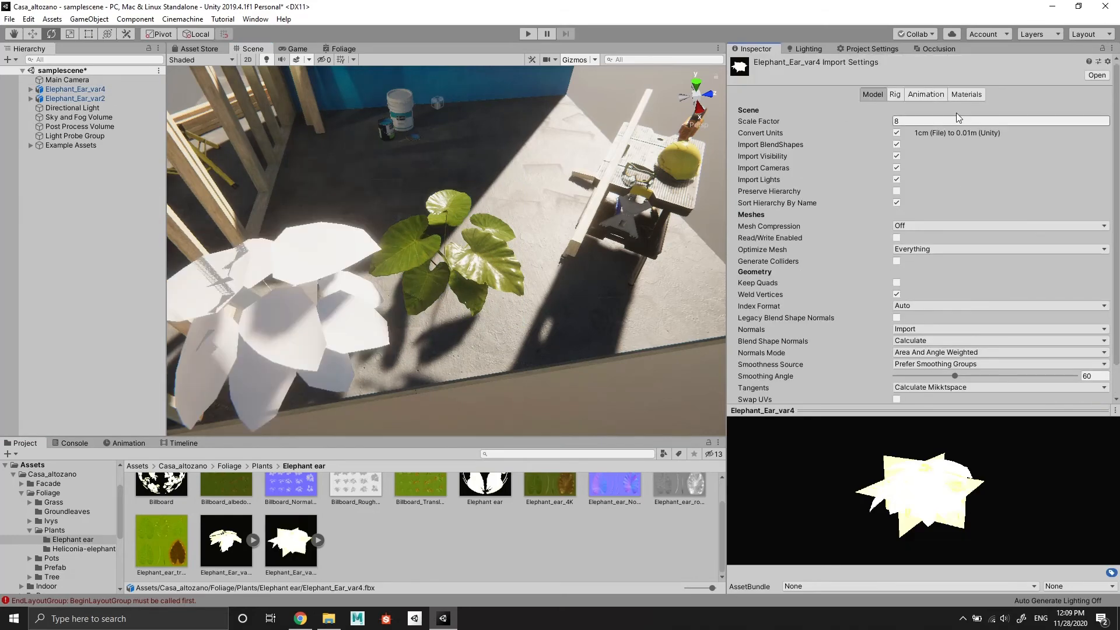
left_click(967, 94)
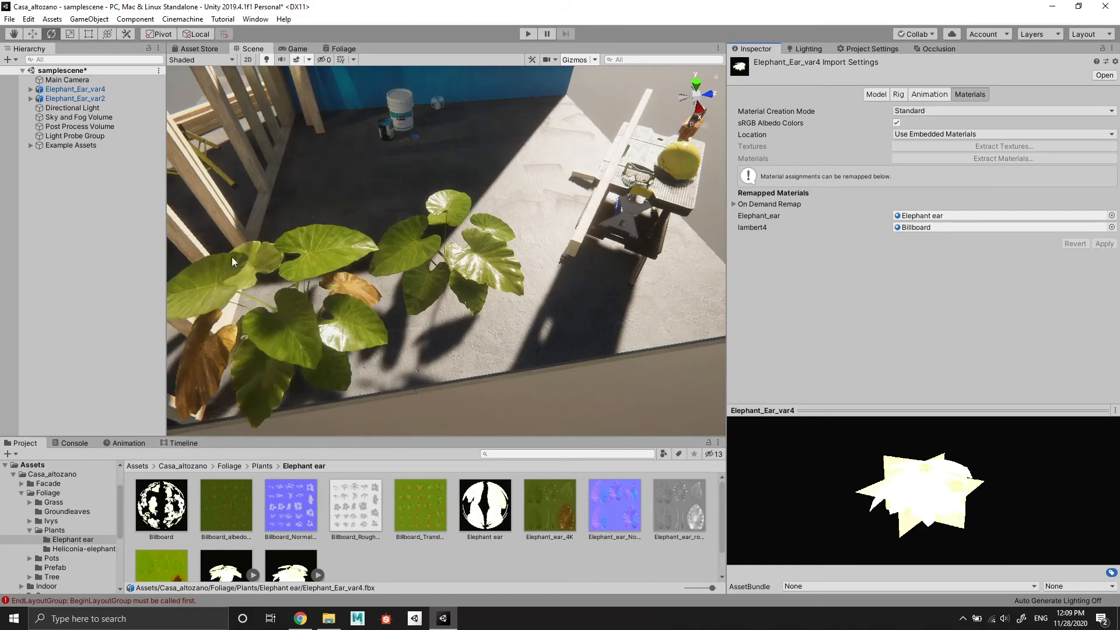
left_click(76, 98)
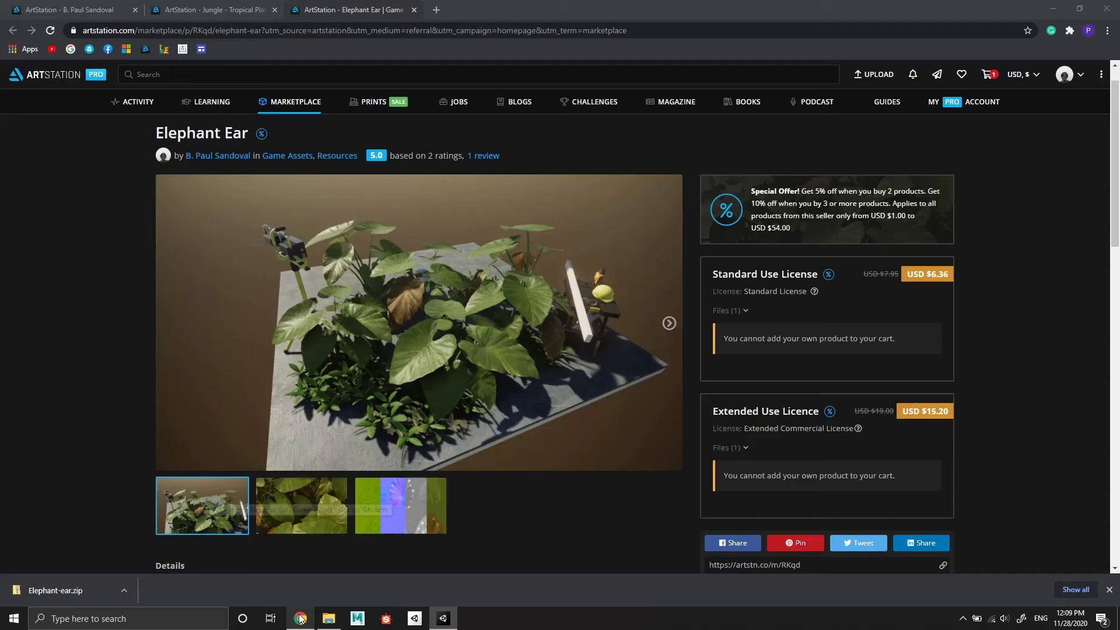
Step: Browse the Jungle Tropical Vegetation preview gallery back to its title image
left_click(214, 10)
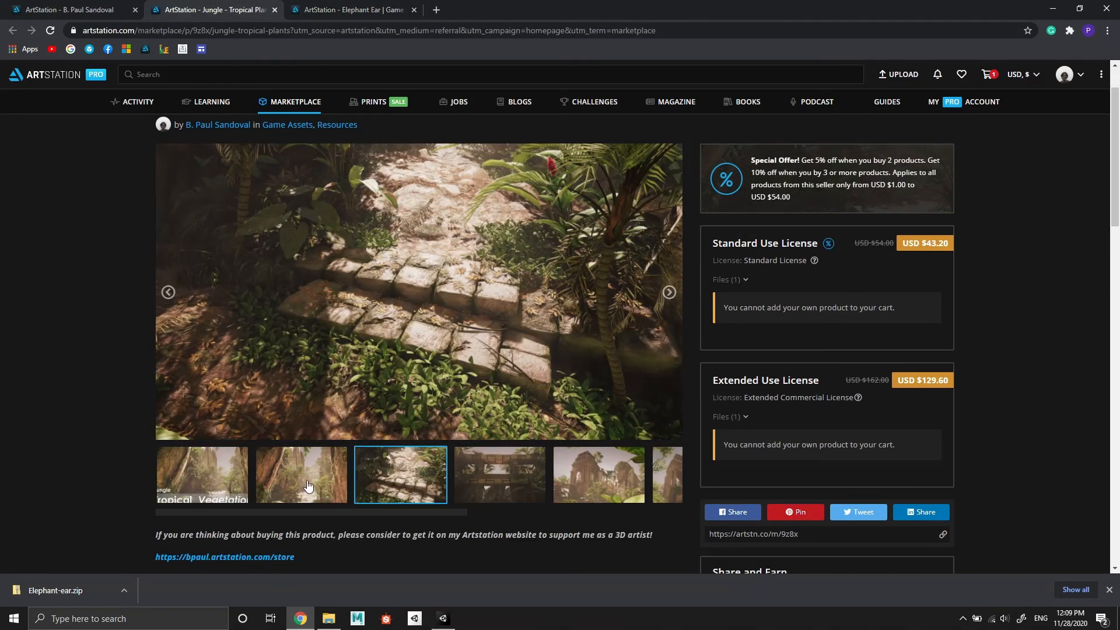
left_click(301, 475)
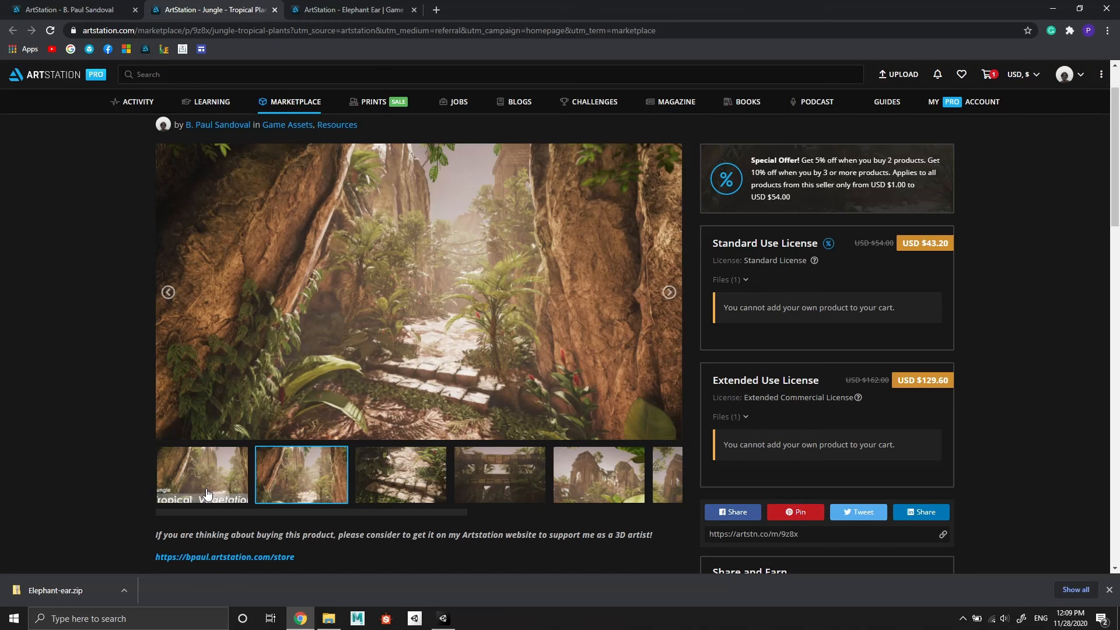
left_click(202, 475)
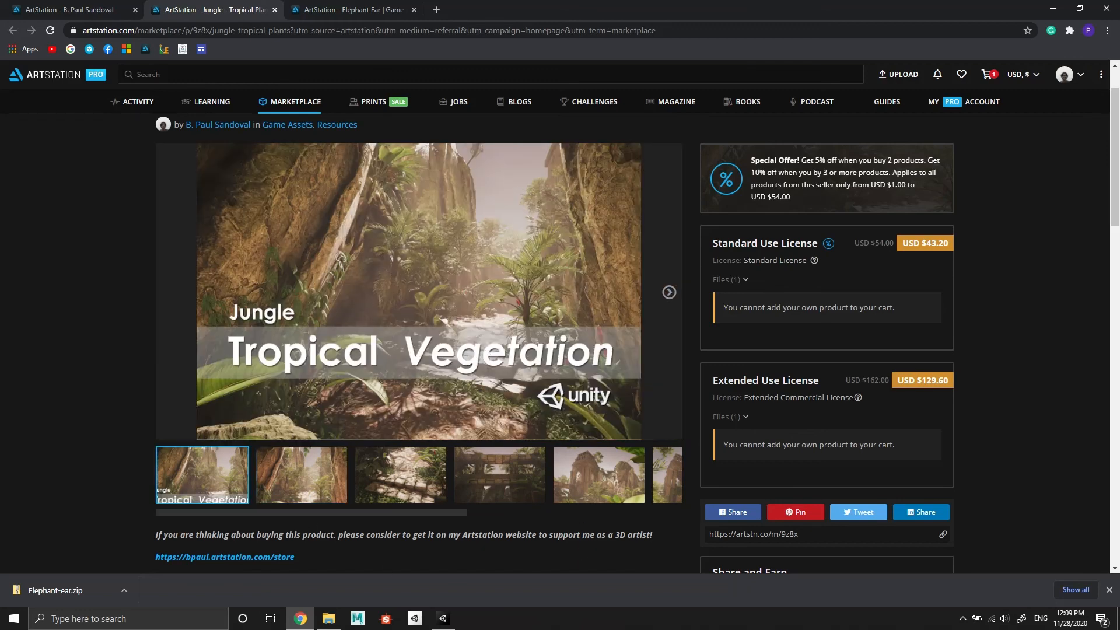